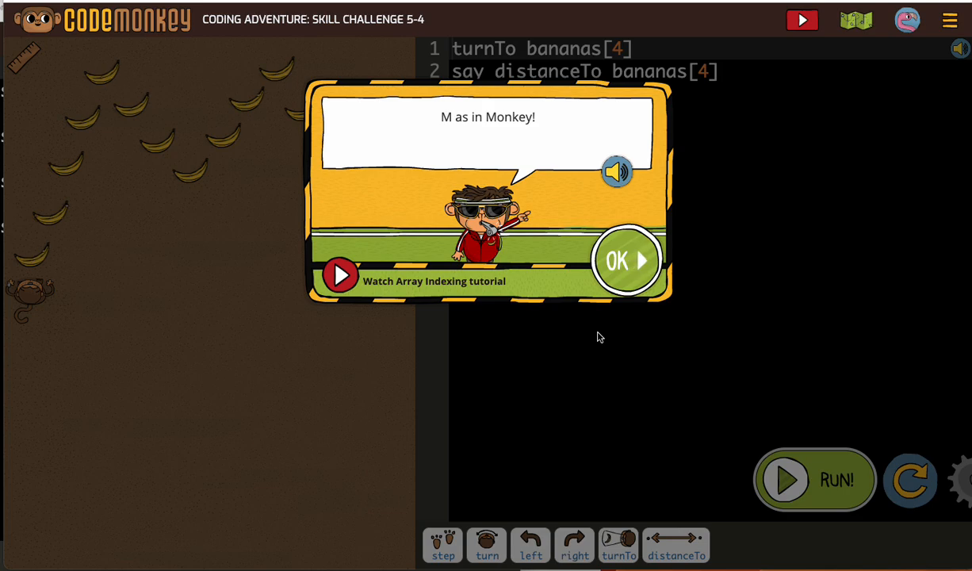
mouse_move(620, 262)
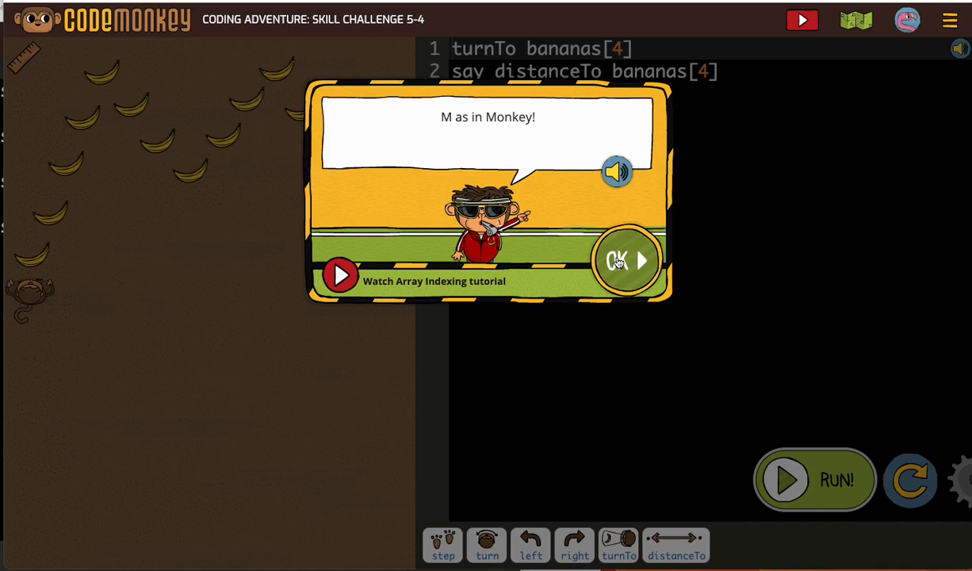
Step: Dismiss the 'M as in Monkey!' hint to reveal the starter code
left_click(623, 259)
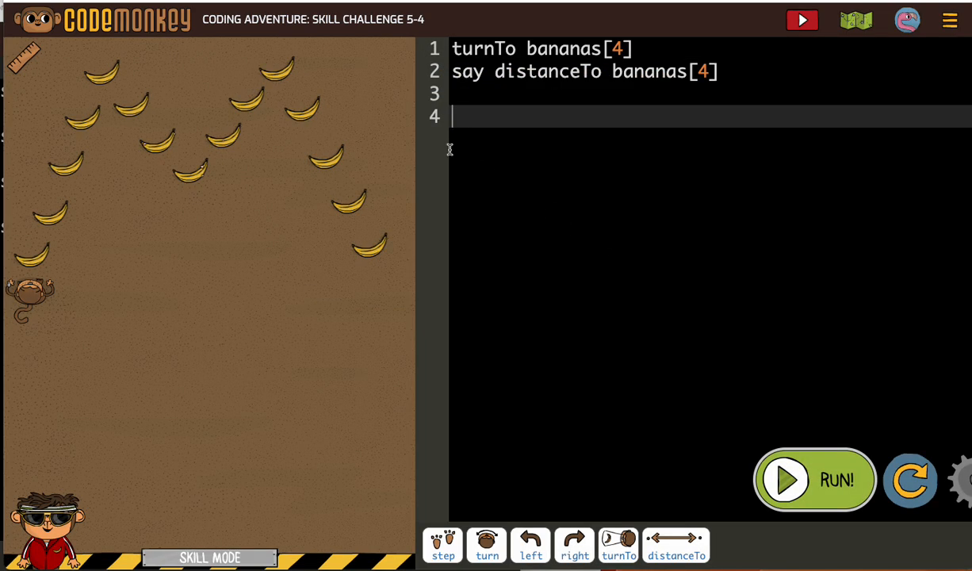
mouse_move(102, 86)
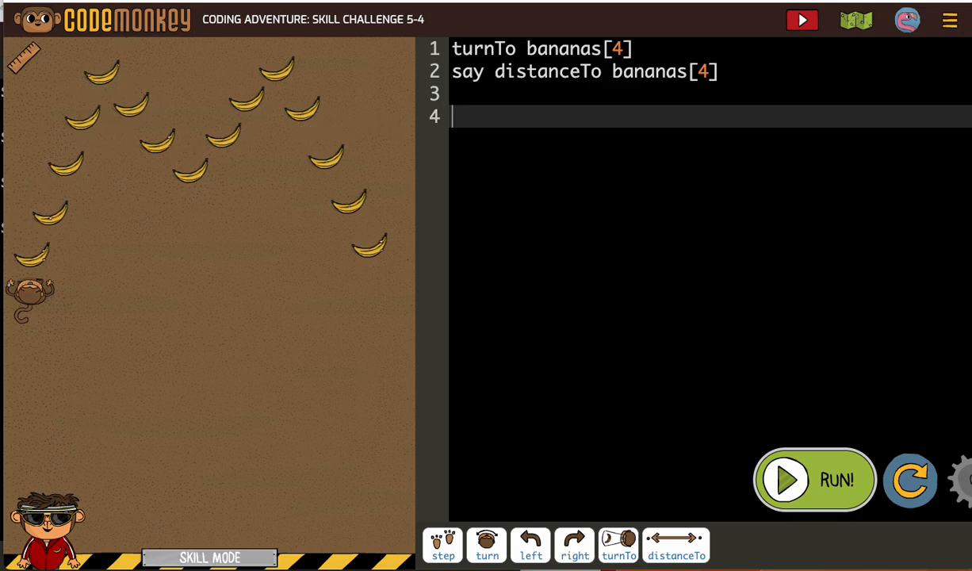
mouse_move(271, 65)
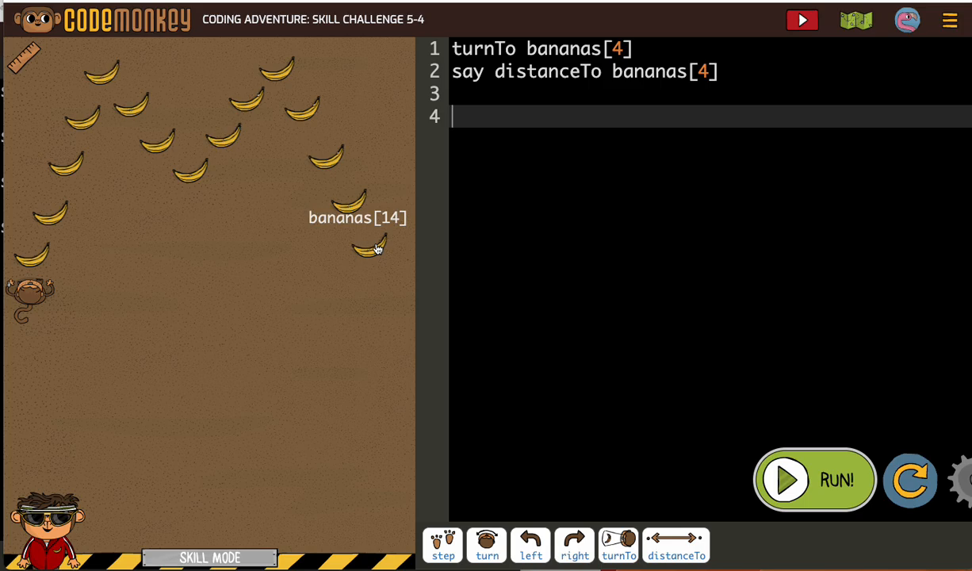
mouse_move(89, 96)
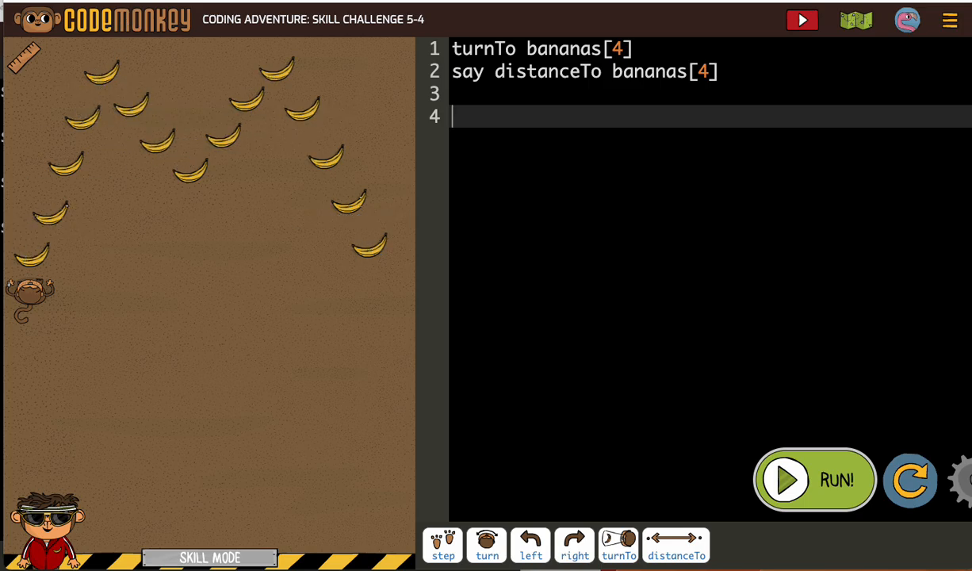
mouse_move(107, 79)
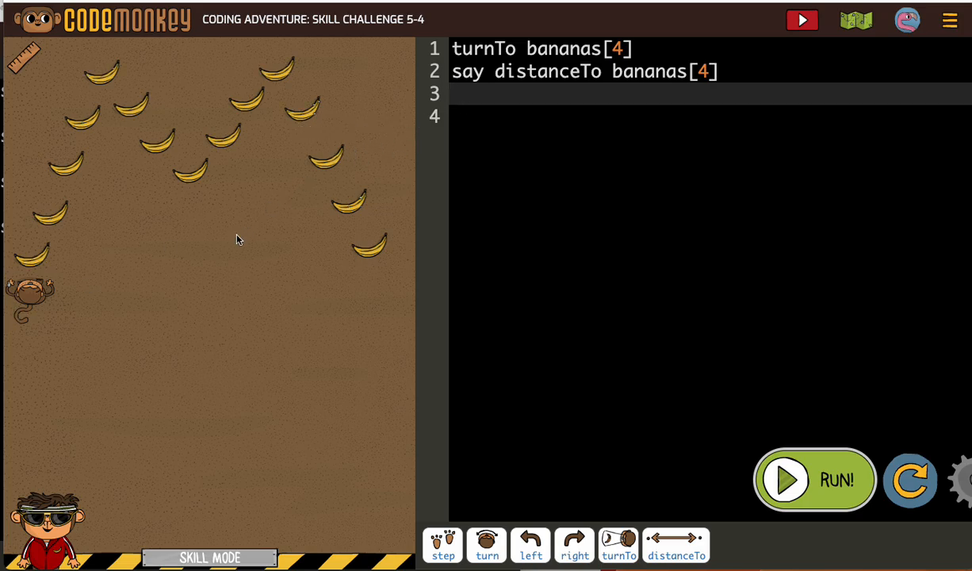
mouse_move(189, 185)
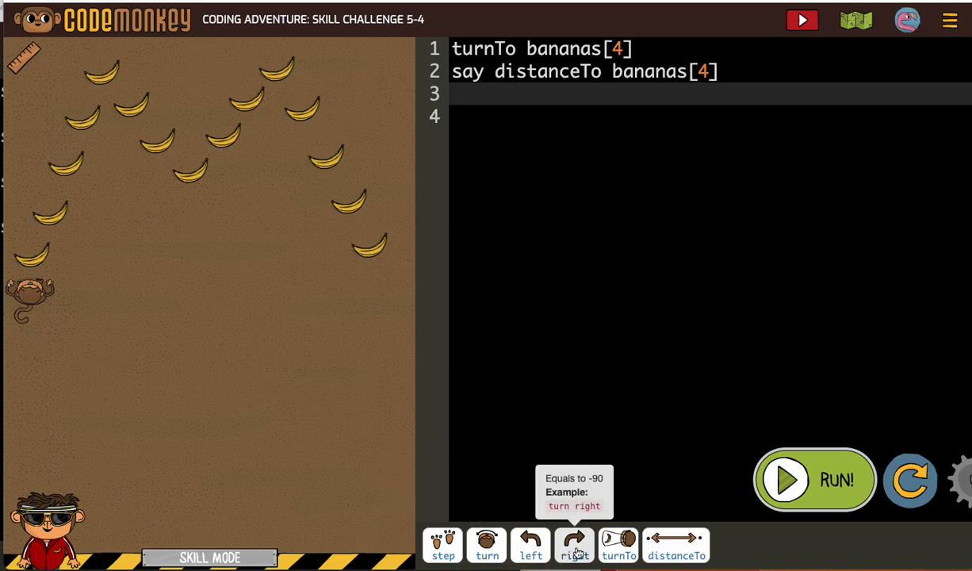
Step: Add turnTo bananas[7] and step distanceTo bananas[7] after stepping to banana 4
left_click(619, 545)
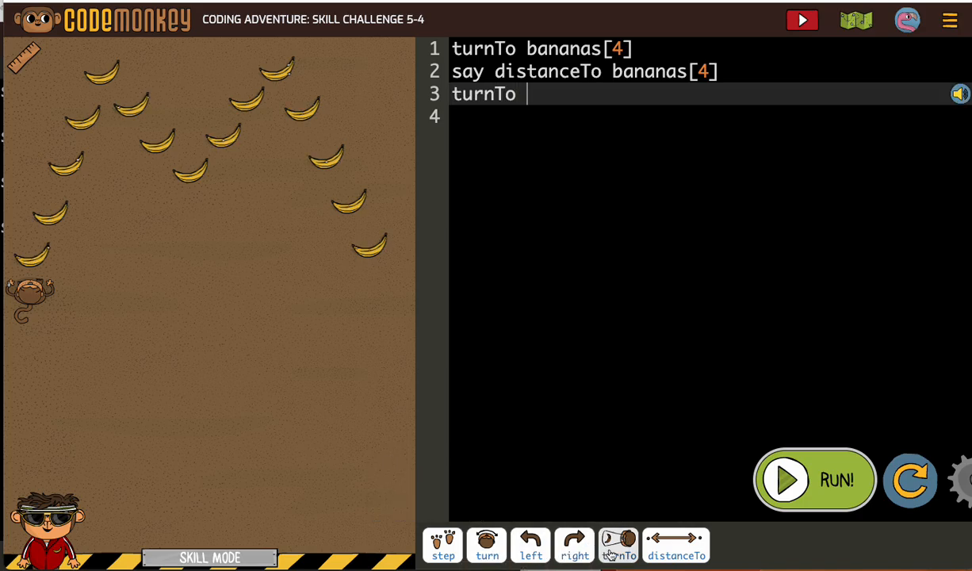
type("ban")
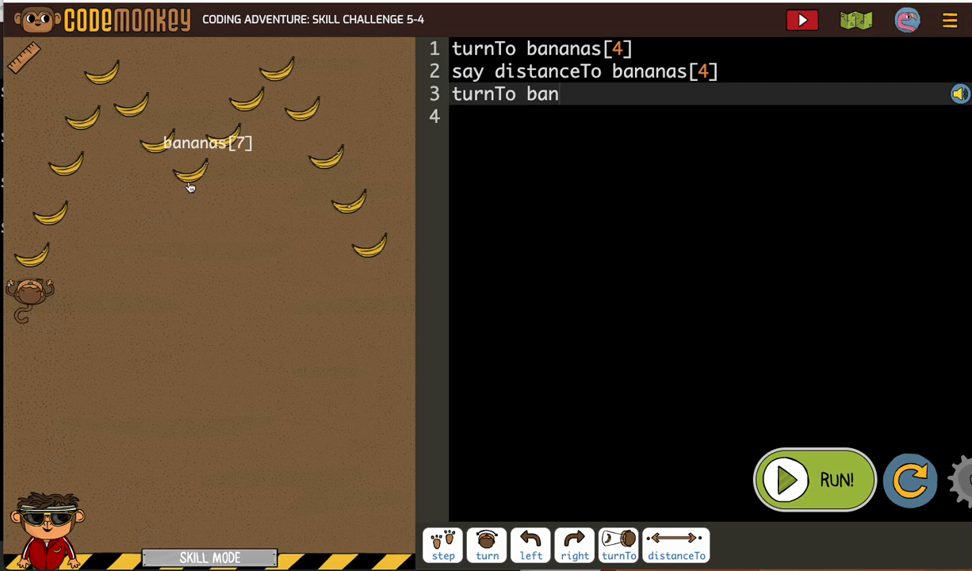
type("anas[7]")
left_click(710, 116)
type("step")
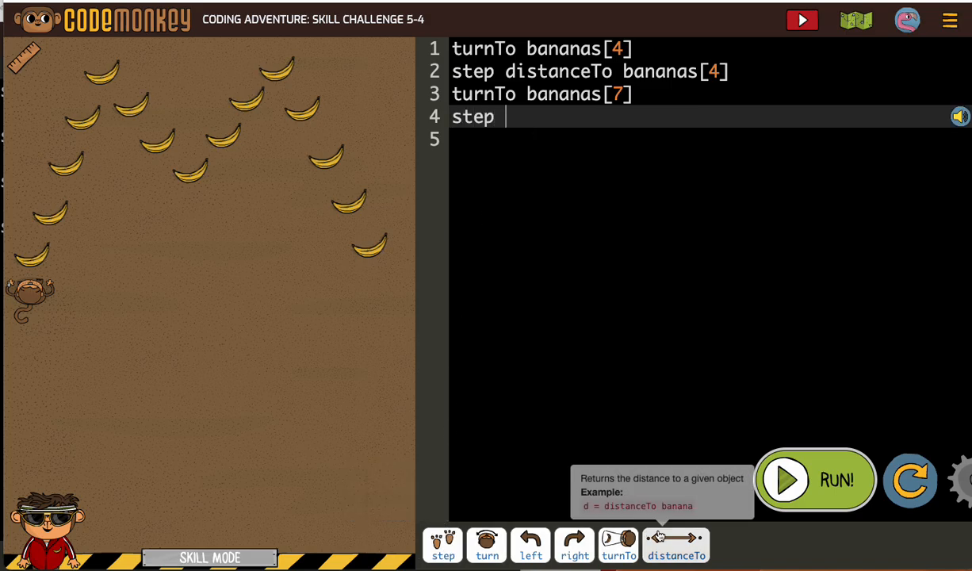
left_click(676, 546)
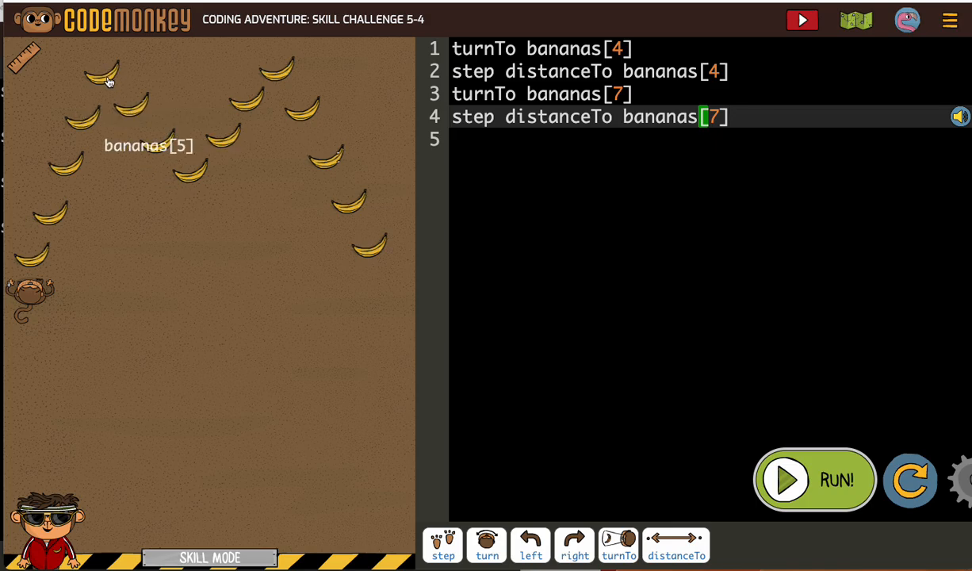
mouse_move(93, 104)
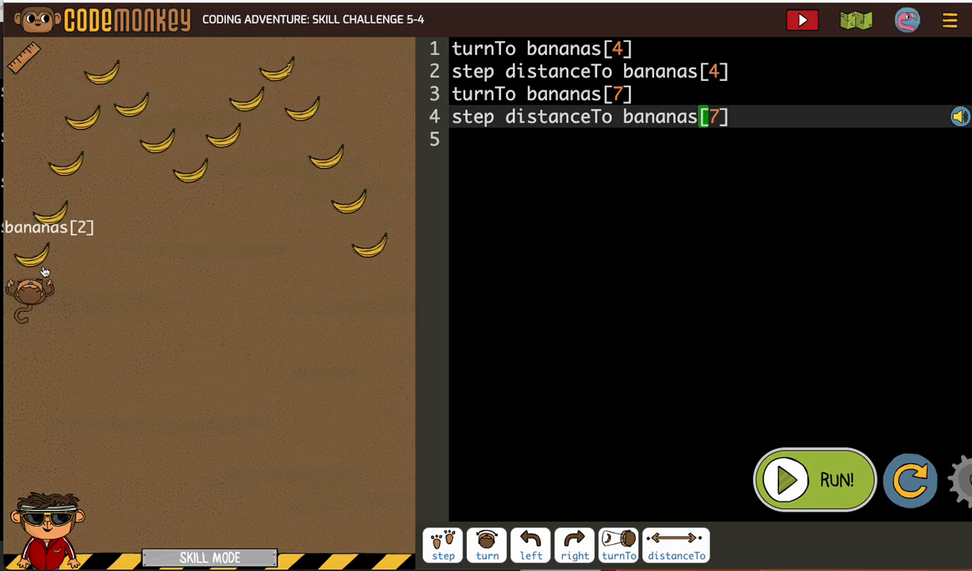
mouse_move(30, 272)
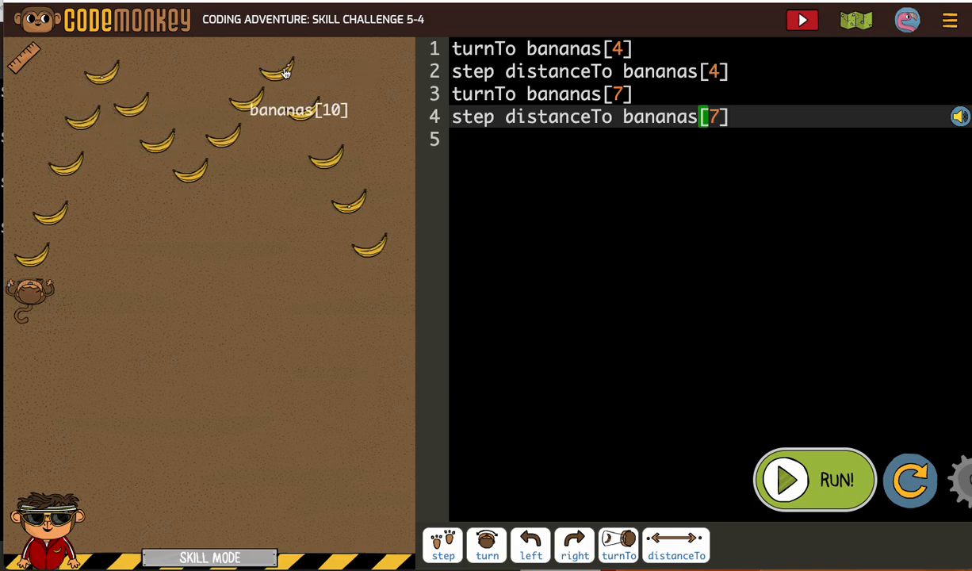
mouse_move(718, 94)
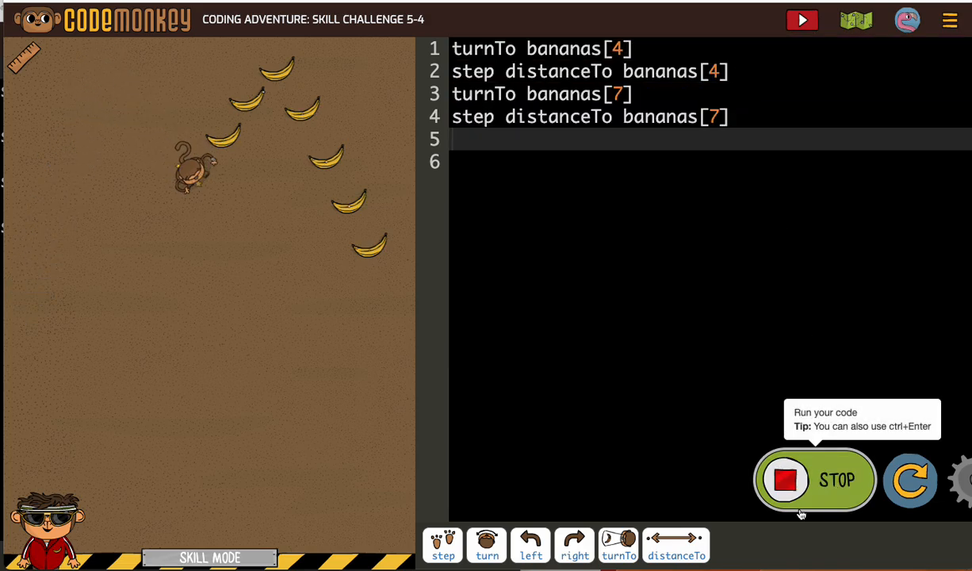
Step: Stop the run so the monkey resets to its start
left_click(813, 479)
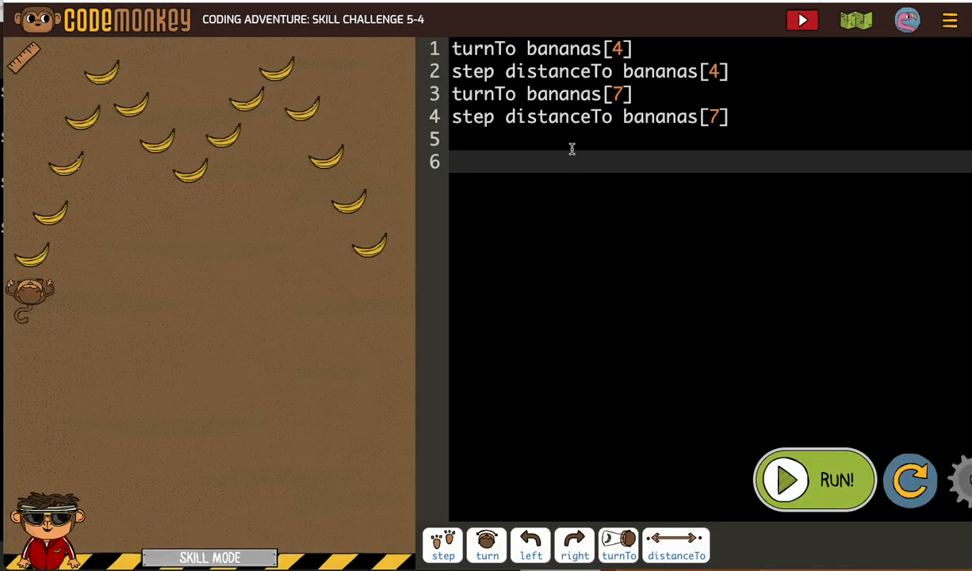
mouse_move(262, 222)
type("turnTo banan")
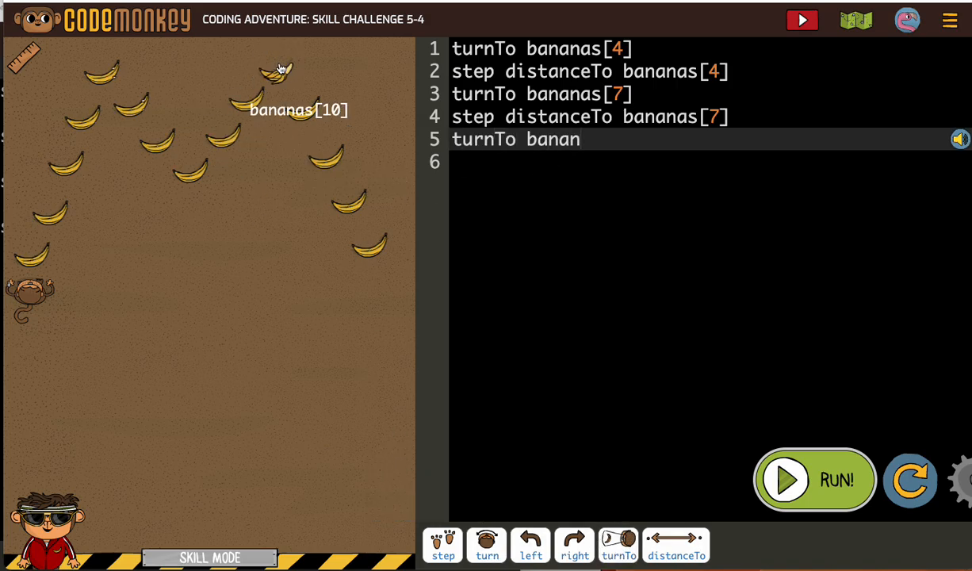
Step: Add turnTo bananas[10] and step distanceTo bananas[10] lines
type("as[10]")
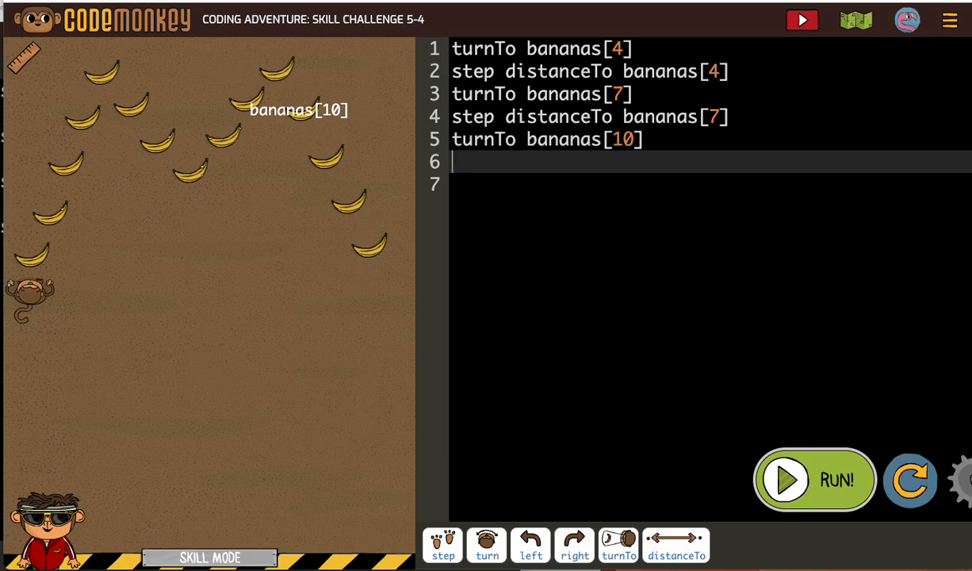
type("step distanceTo bananas")
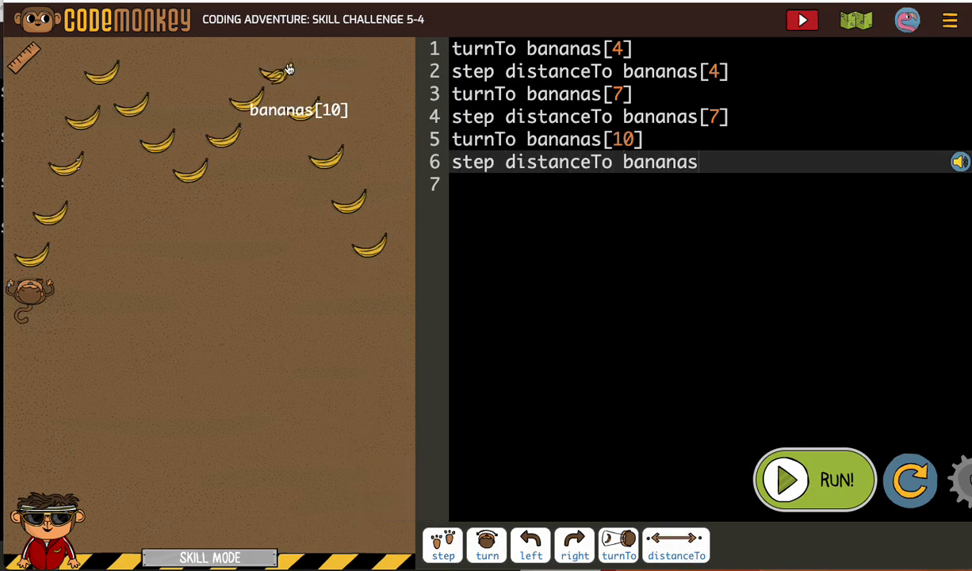
type("[10]")
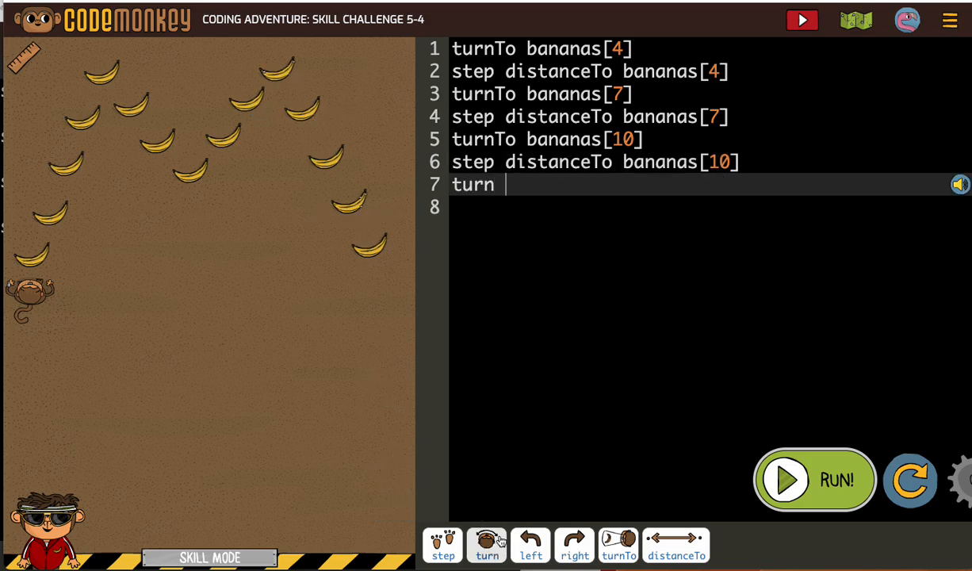
mouse_move(373, 253)
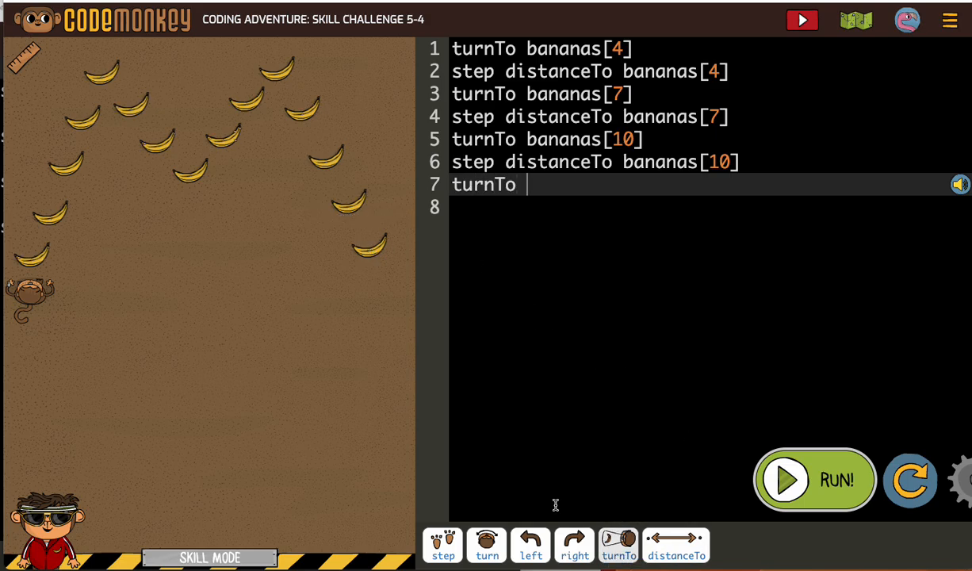
Step: Finish with turnTo bananas[14] and step distanceTo bananas[14]
left_click(360, 252)
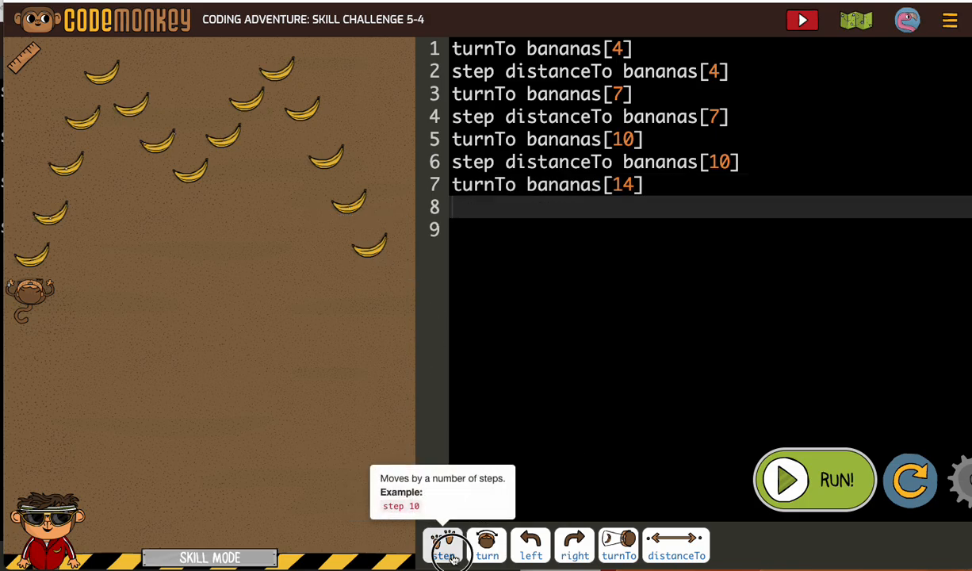
left_click(444, 543)
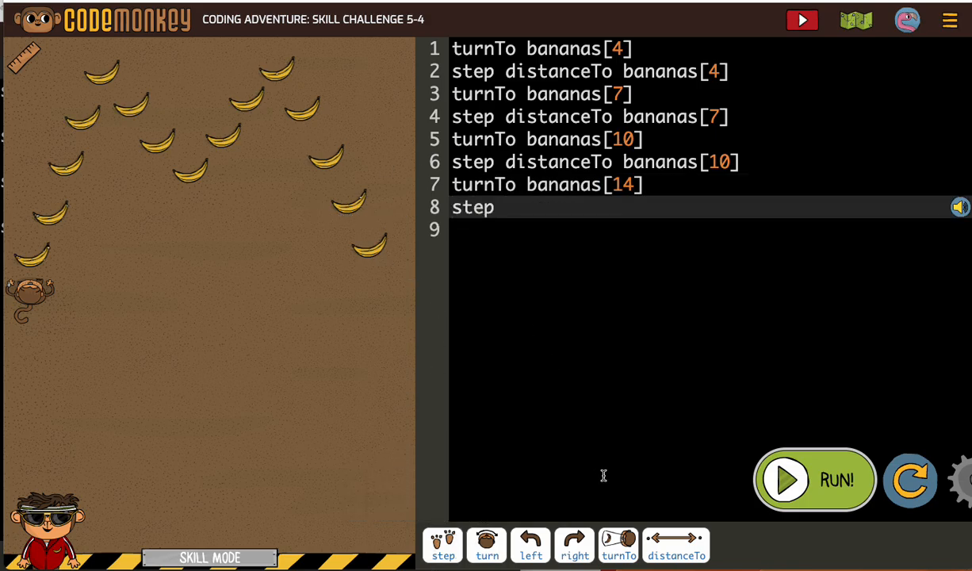
mouse_move(675, 558)
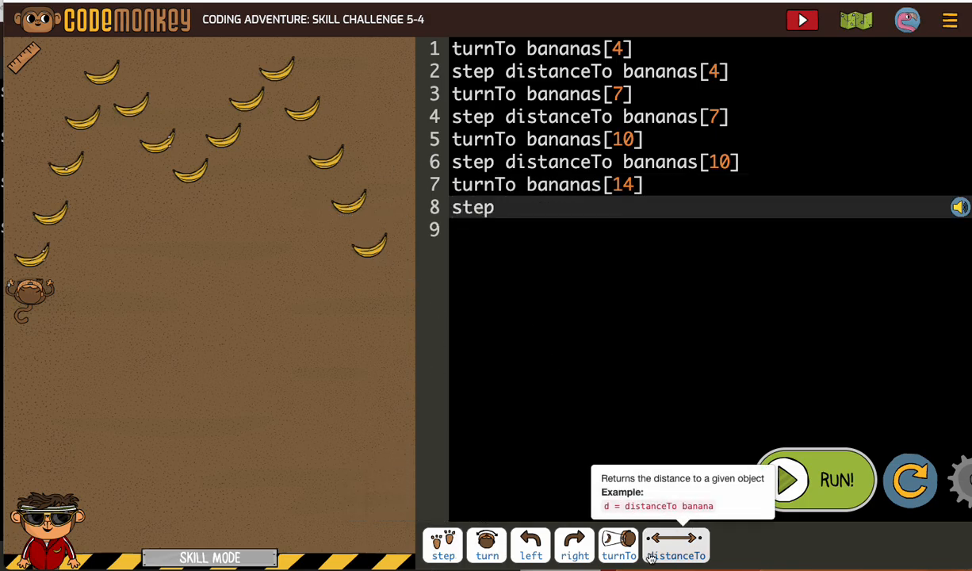
left_click(678, 544)
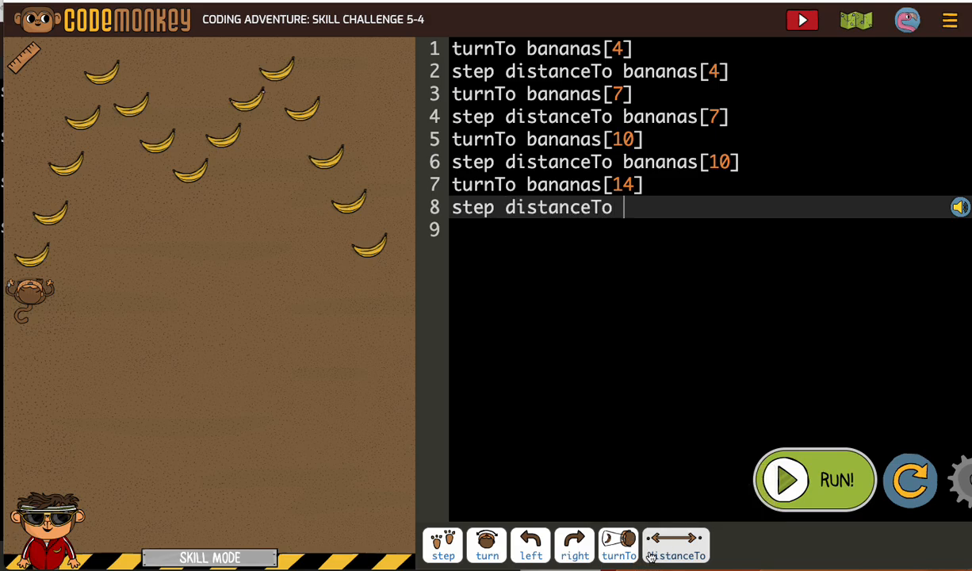
left_click(358, 252)
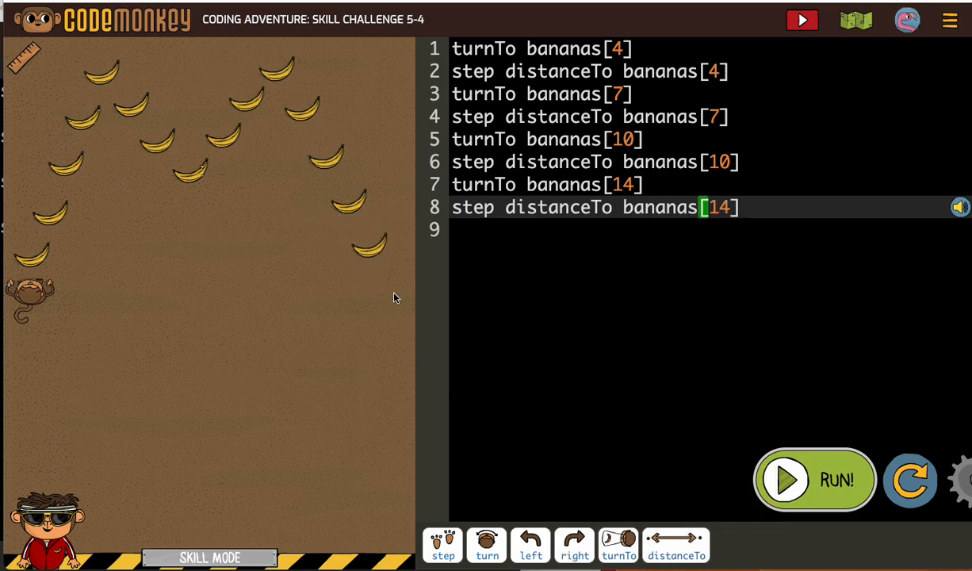
mouse_move(309, 410)
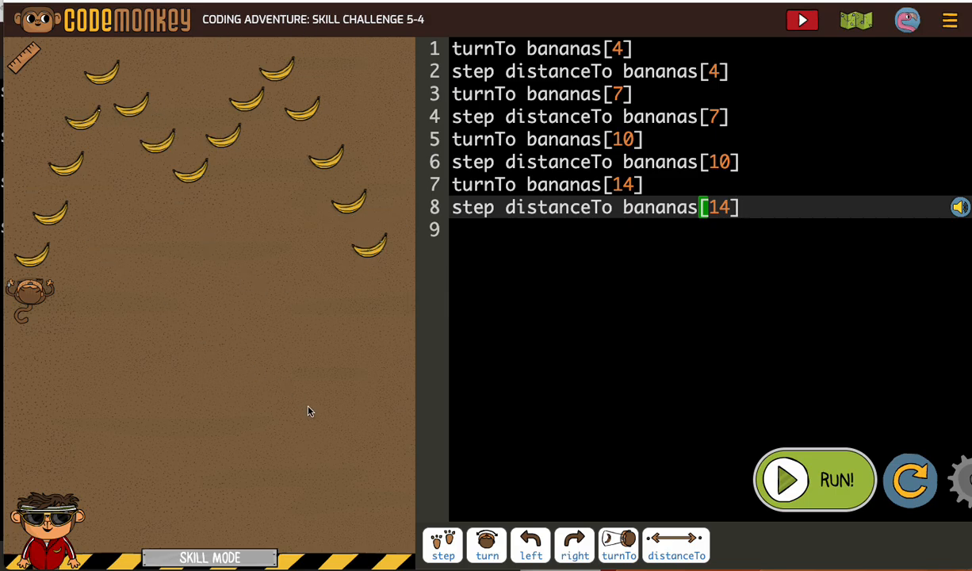